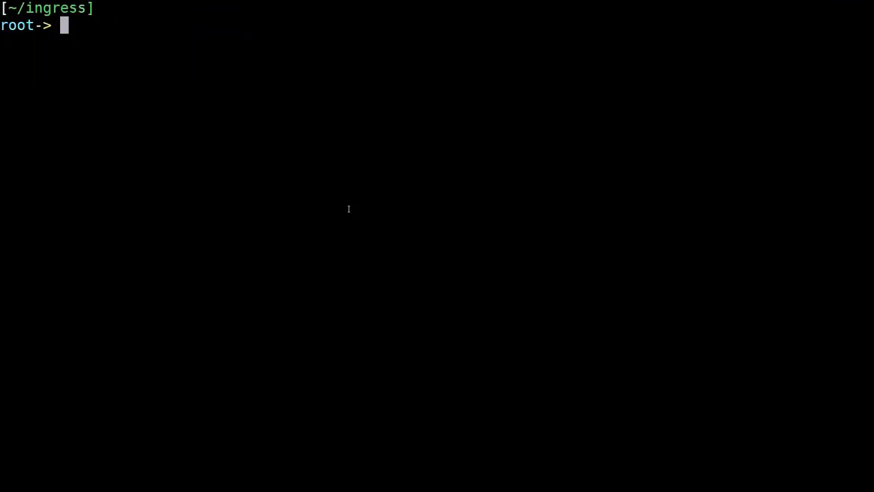
Step: List the *ingress* files in ~/ingress and open nginx-ingress-rc.yaml in vim
type("lt")
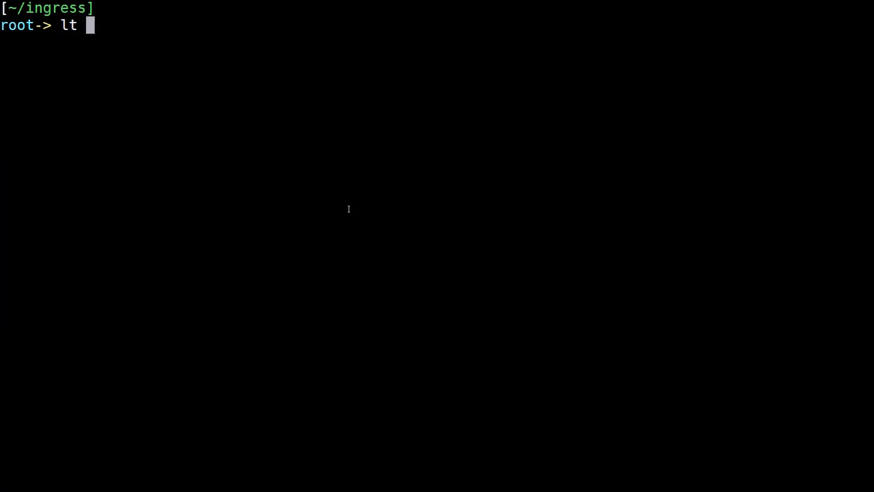
type("*")
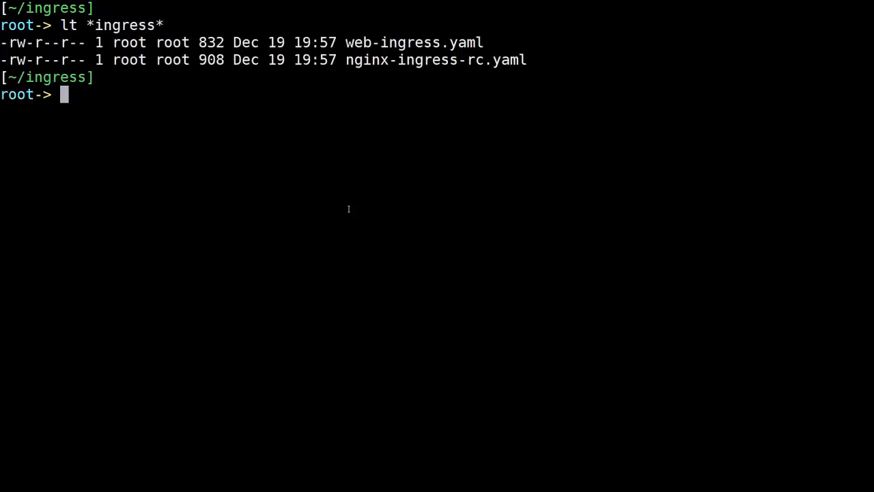
type("vim n")
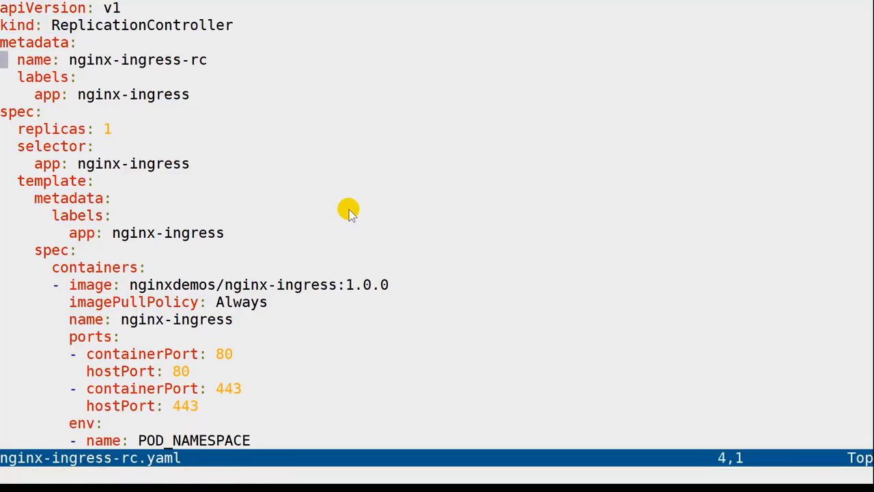
Step: Turn on line numbers and highlight the nginx-ingress container image line on line 17
type(":set nu")
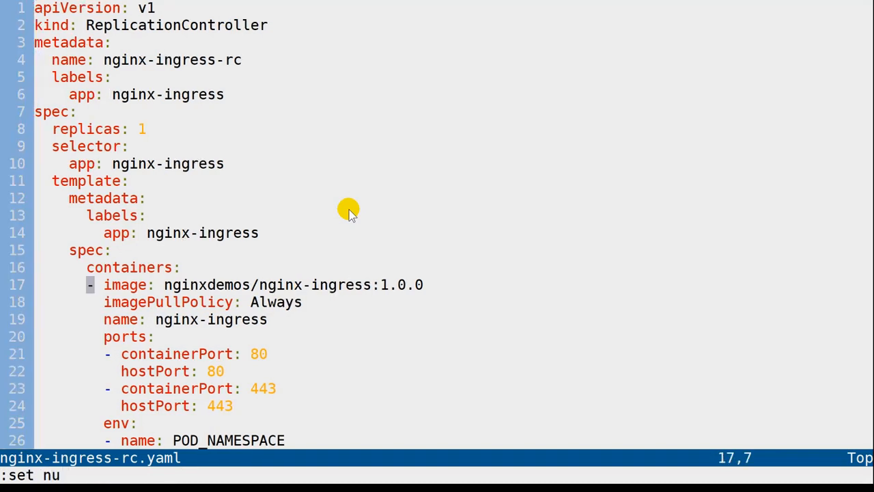
key("V")
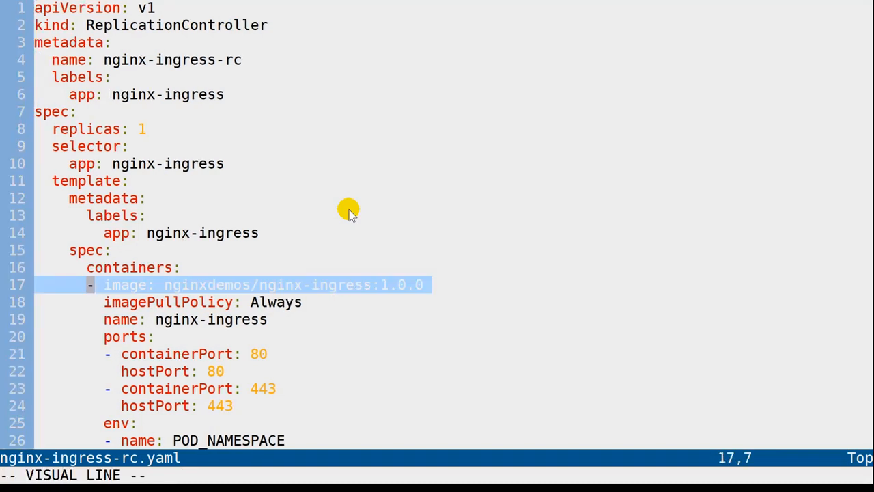
key("j")
type("vim web-")
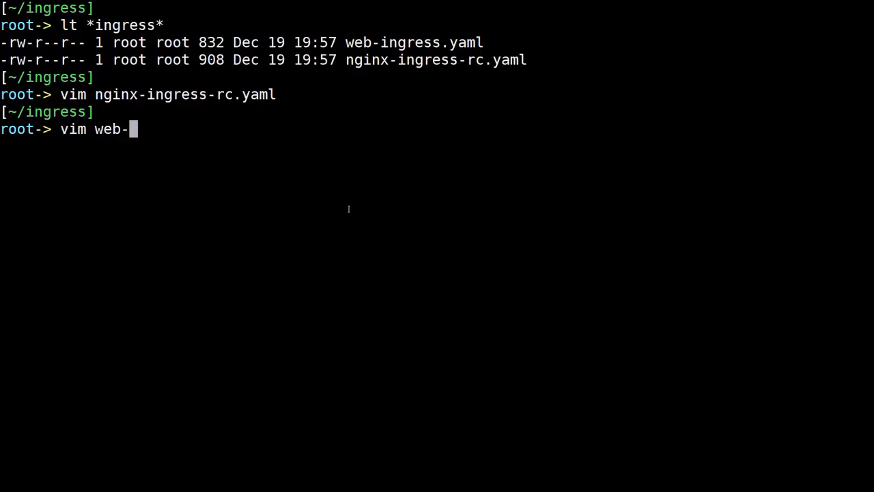
Step: Open web-ingress.yaml with line numbers and highlight its TLS secret section
type("ingress.yaml")
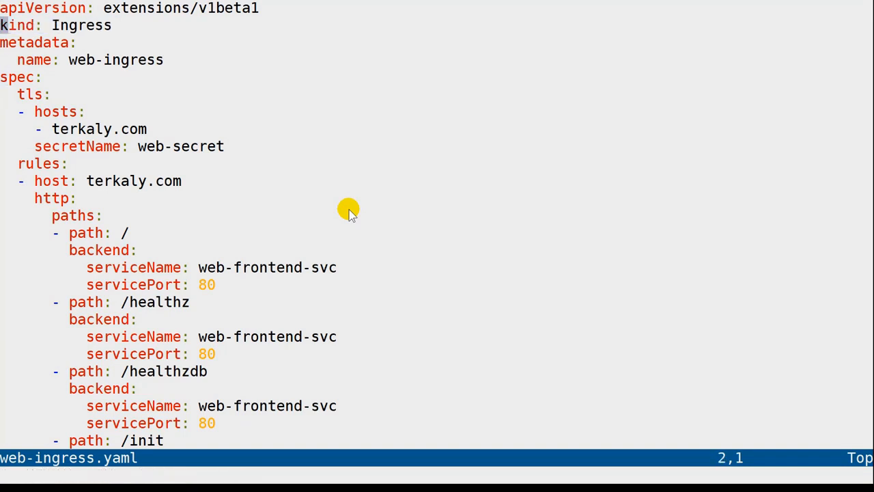
type(":se")
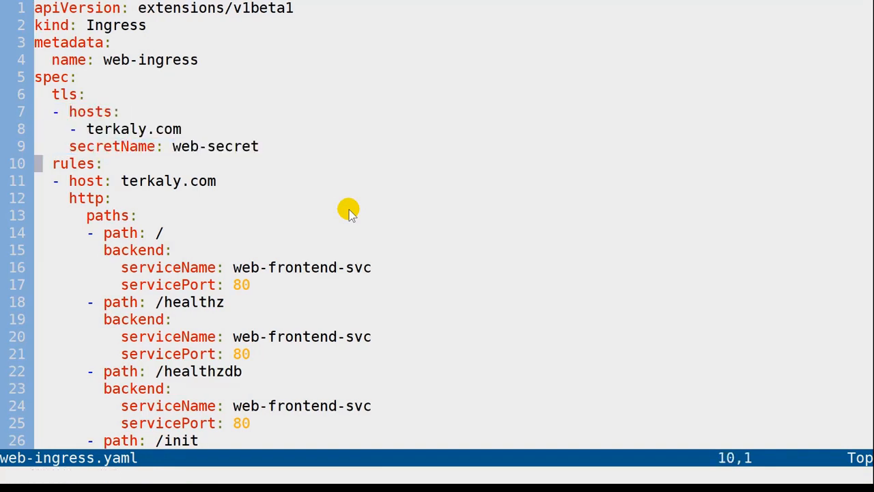
key("V")
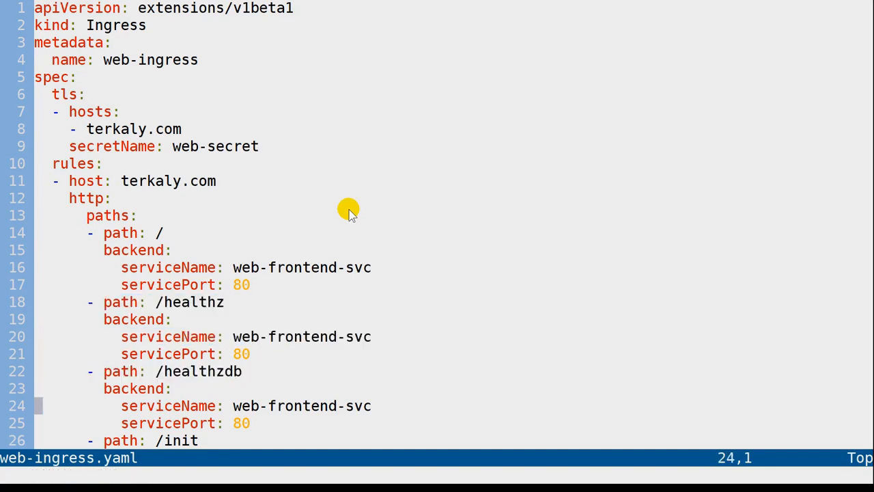
Step: Highlight the /init path rule and the /courses/* serviceName line
scroll("down", 3)
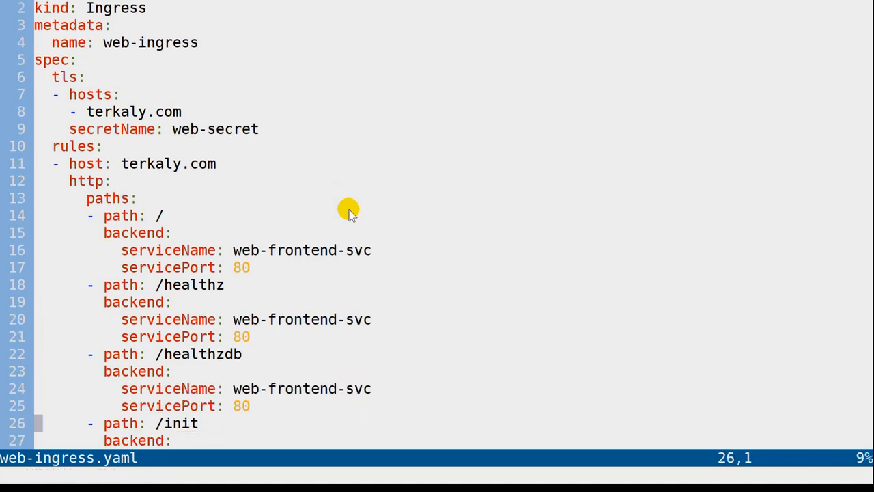
scroll("down", 3)
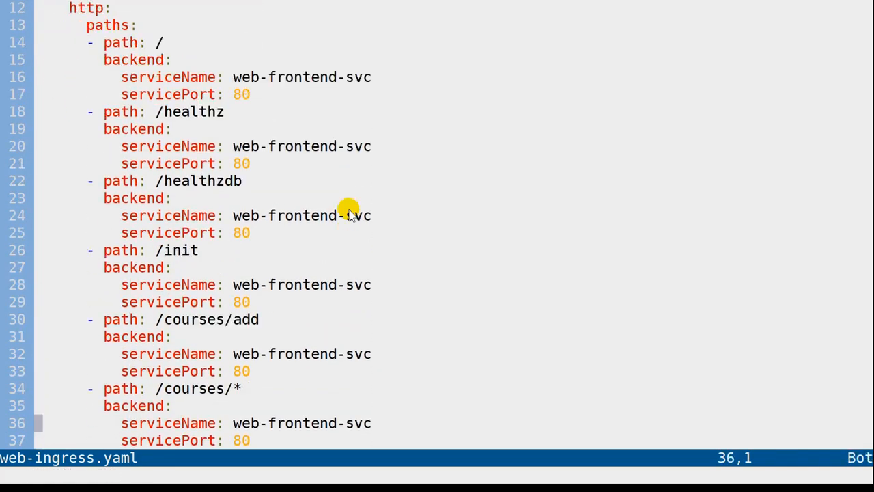
key("V")
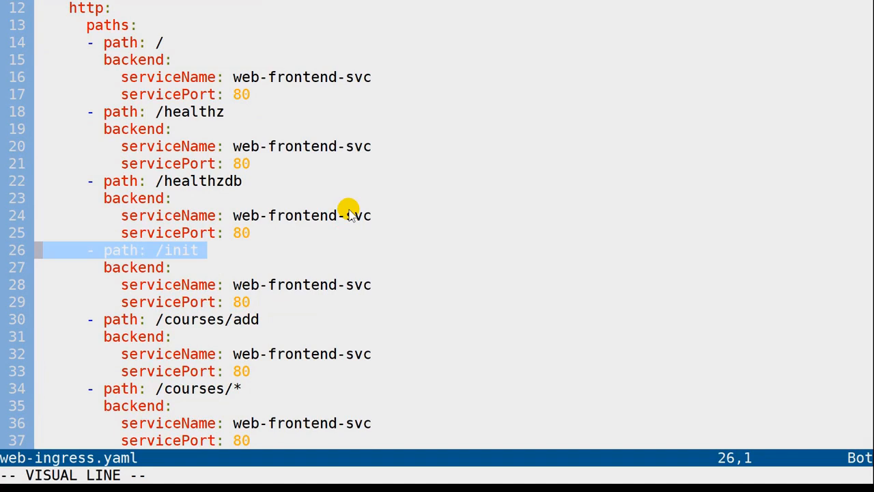
key("j")
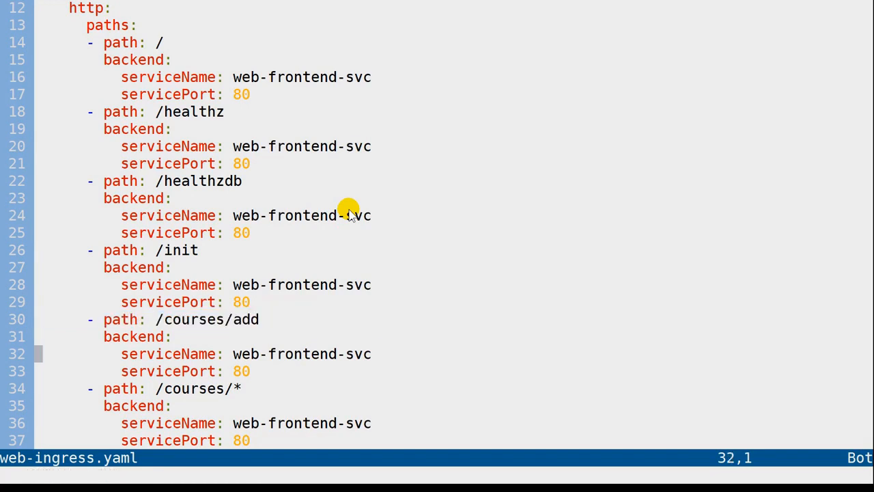
key("V")
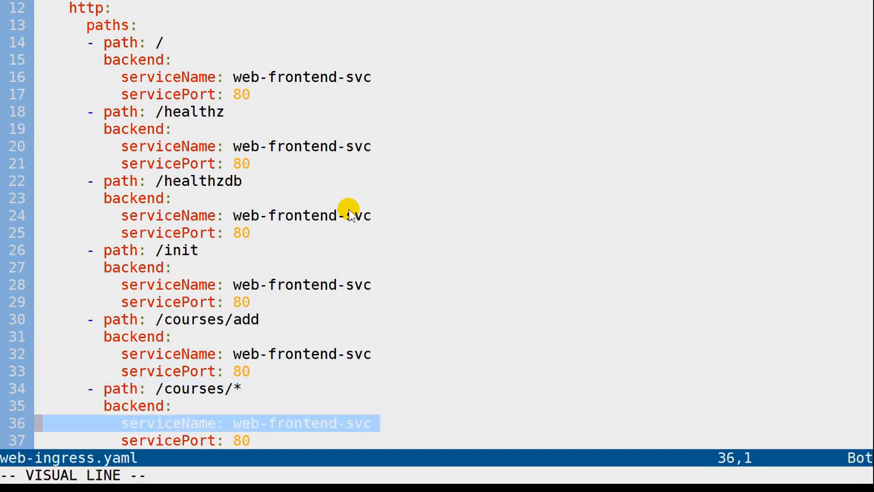
key("j")
type("vim")
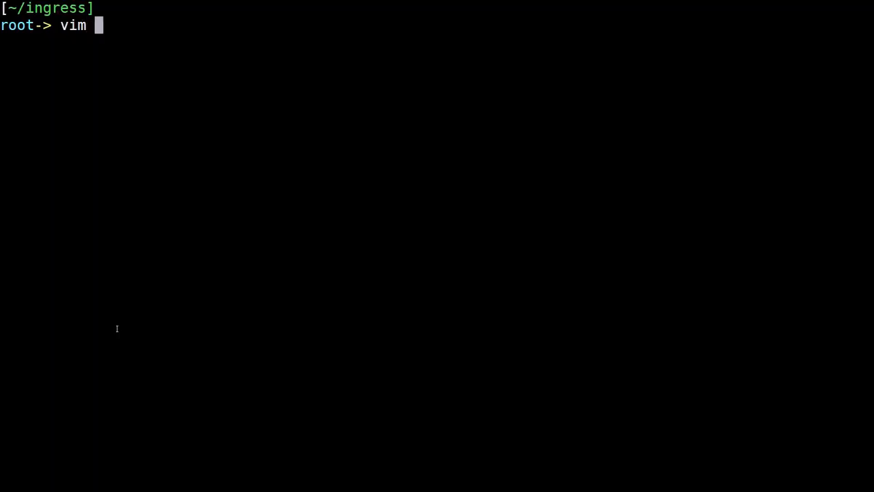
Step: Open app.py with line numbers and scroll through /healthzdb, /init, /courses/add and /courses/<uid>
type("app.py")
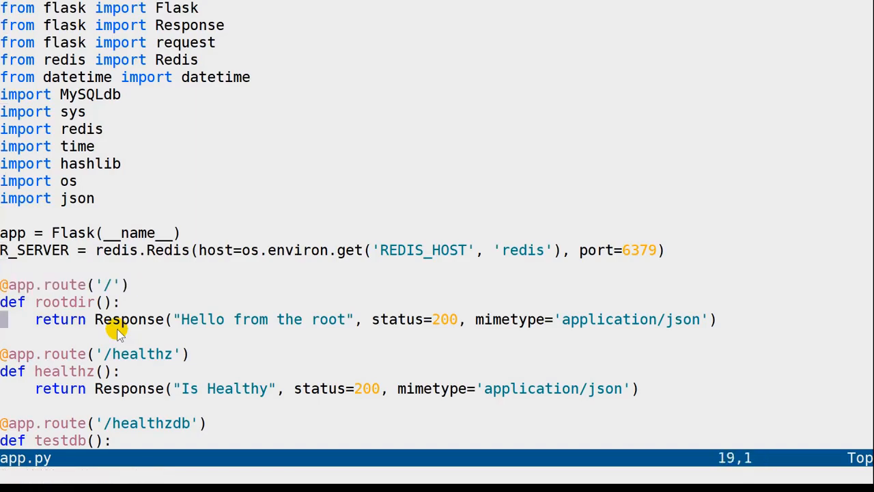
type(":set n")
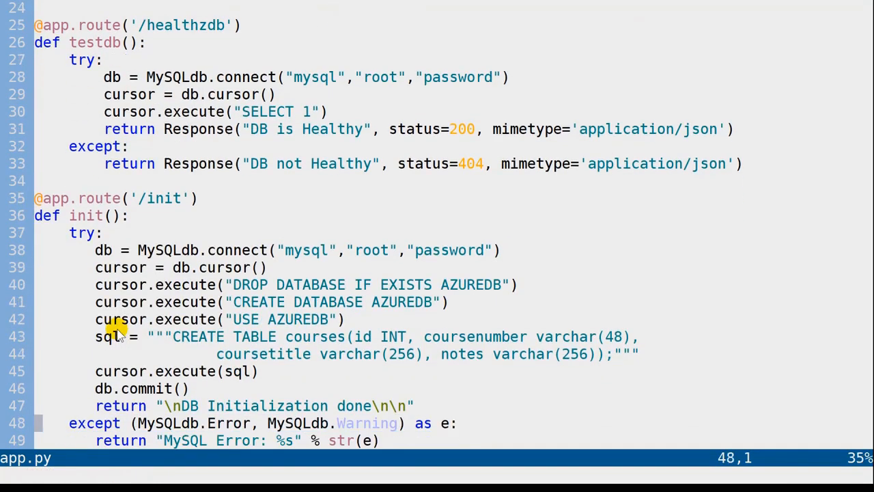
scroll("down", 3)
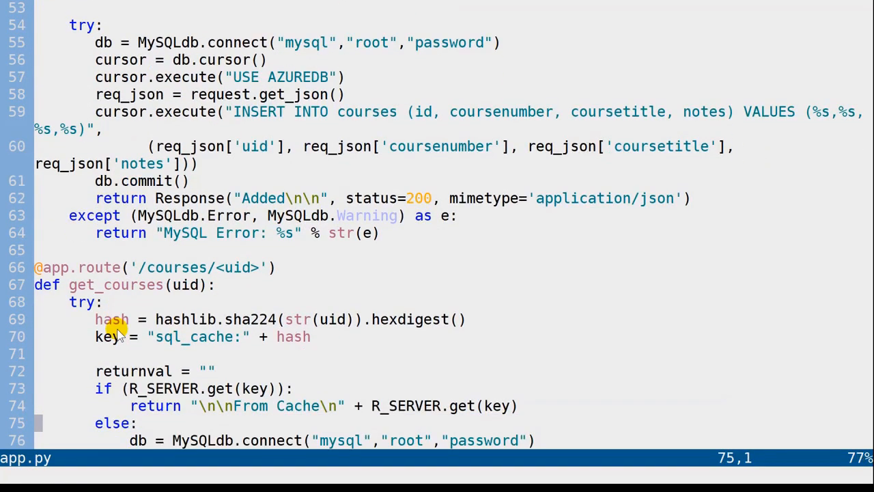
scroll("down", 3)
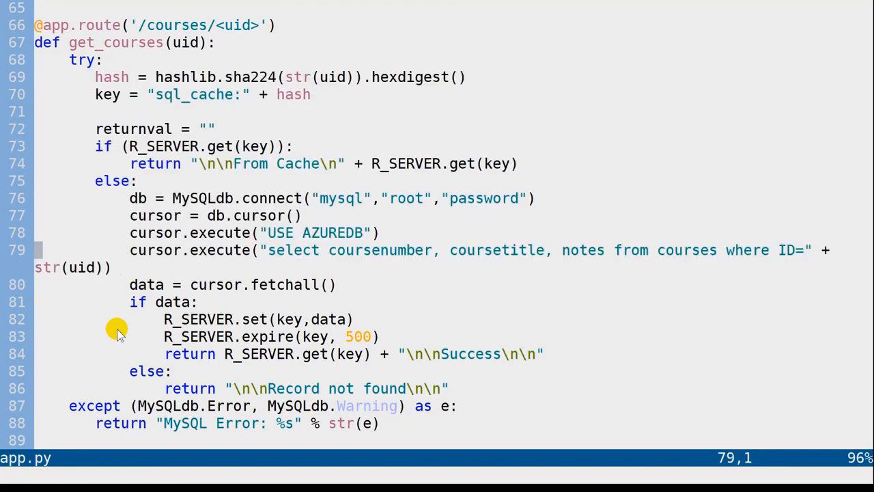
key("V")
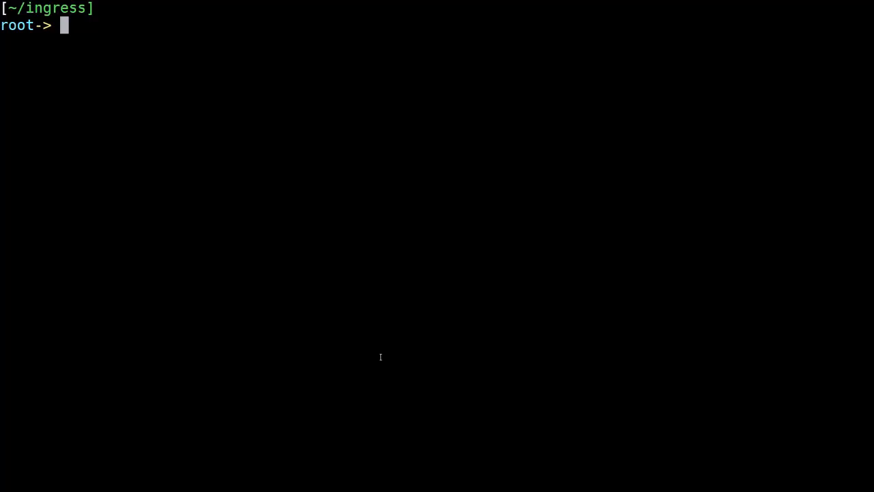
Step: Open deployapp.sh with line numbers and read its kubectl create and expose commands
type("vim deplo")
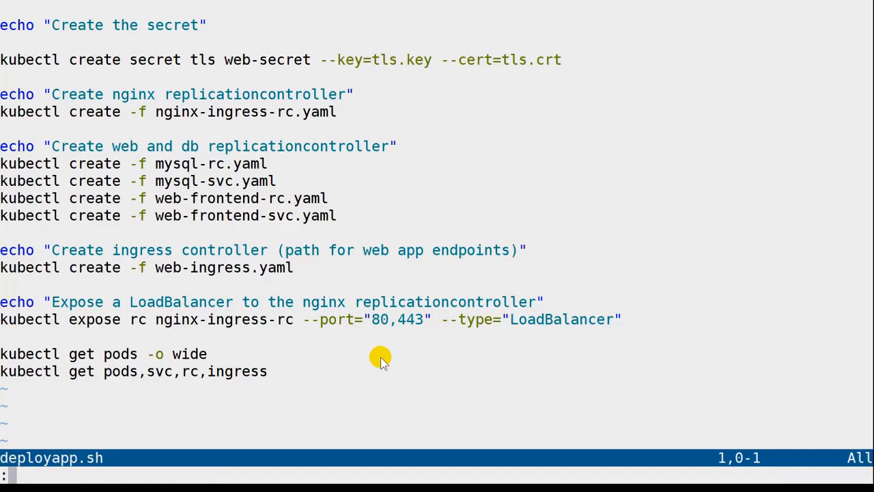
type(":set nu")
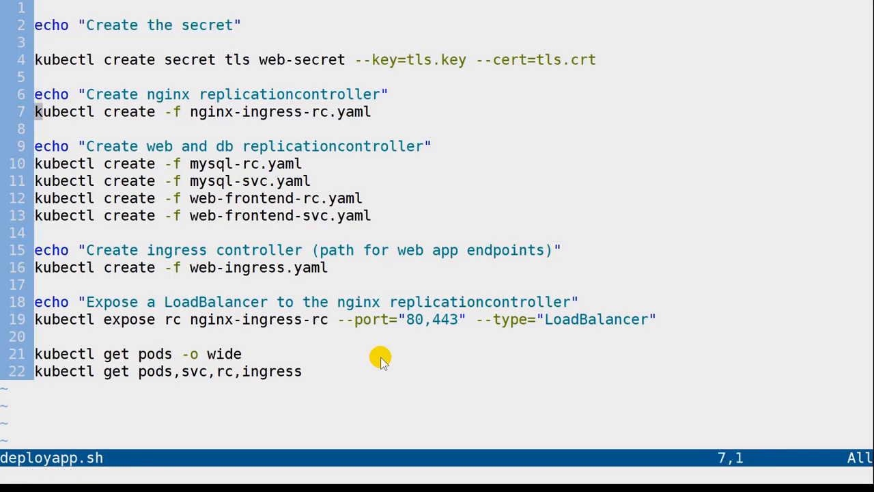
left_click(38, 198)
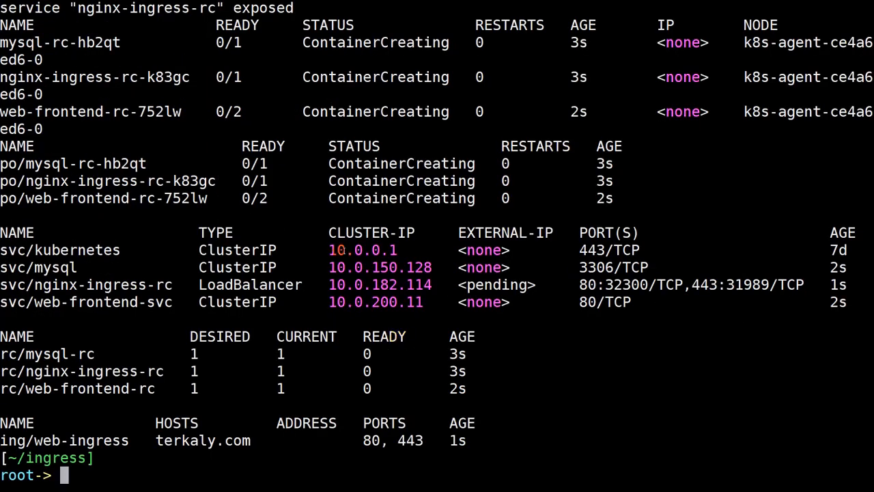
Step: Scroll through the deployment output showing pods creating and the LoadBalancer IP pending
scroll("down", 3)
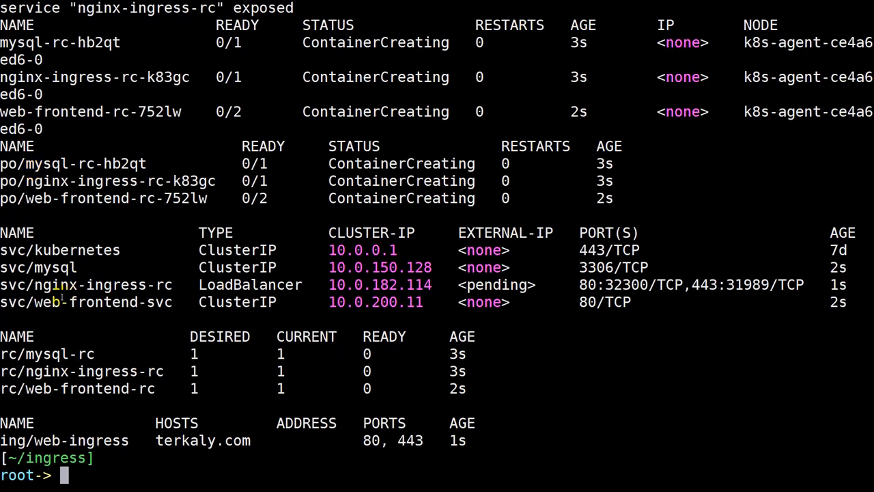
Step: Run 'kubectl get all' to check that all three pods and controllers are ready
type("k")
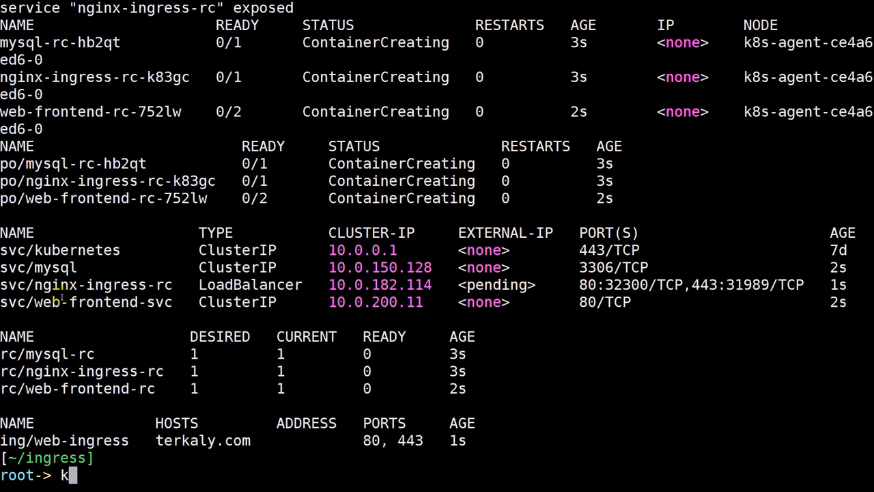
type("ubectl")
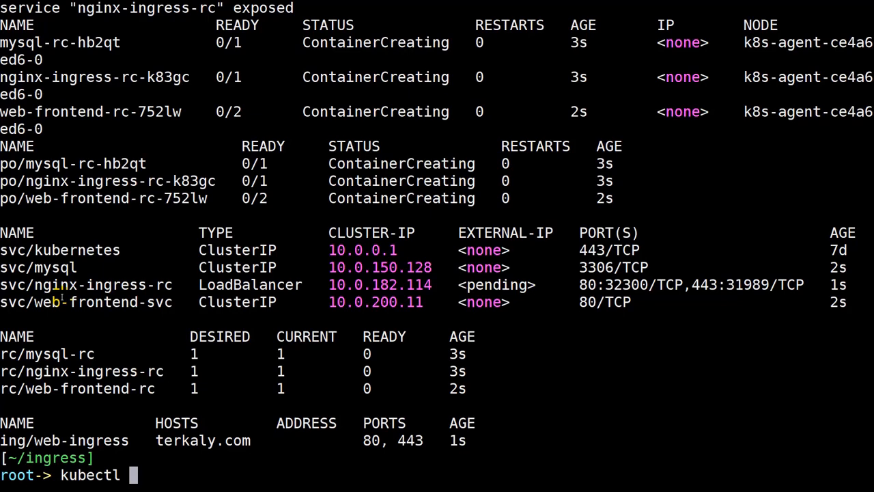
type("get all")
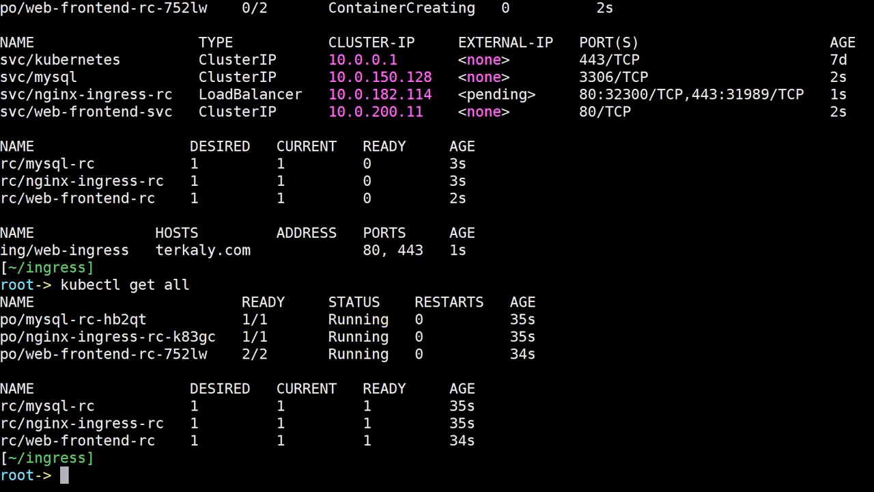
scroll("down", 3)
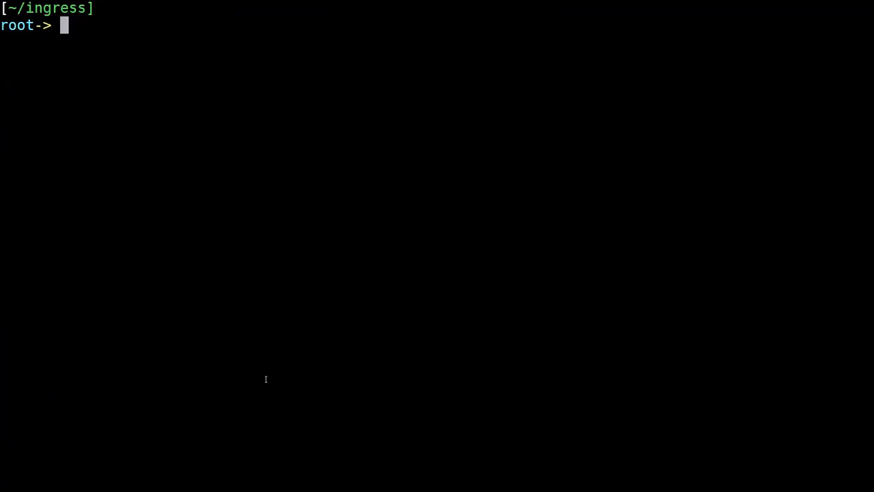
Step: Run 'kubectl get all' and getall.sh, then select the external IP 13.91.59.135
type("kubectl")
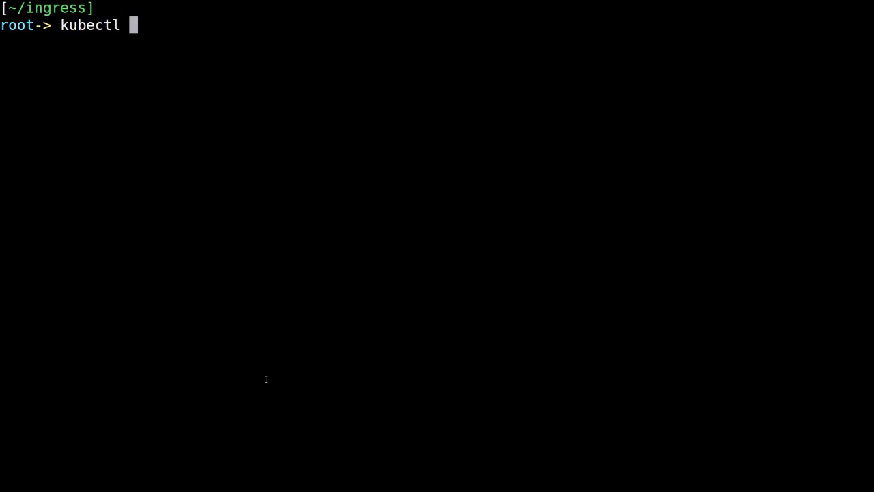
type("get all")
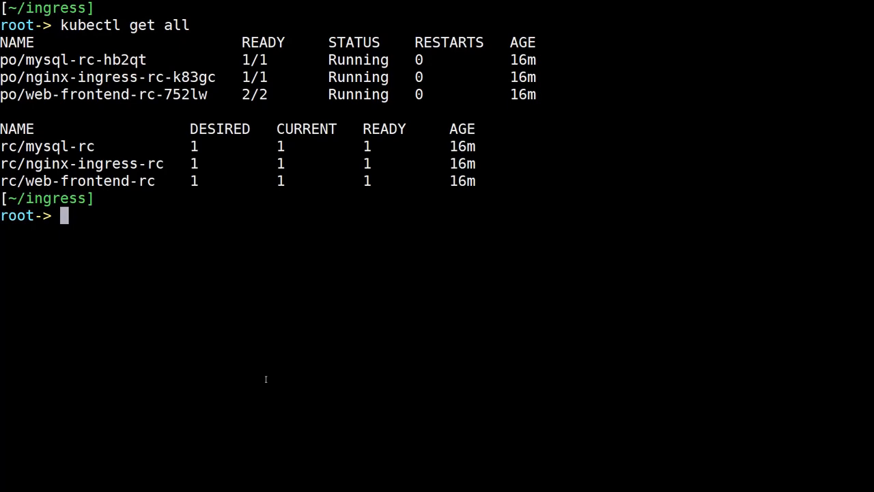
type("b getall.sh")
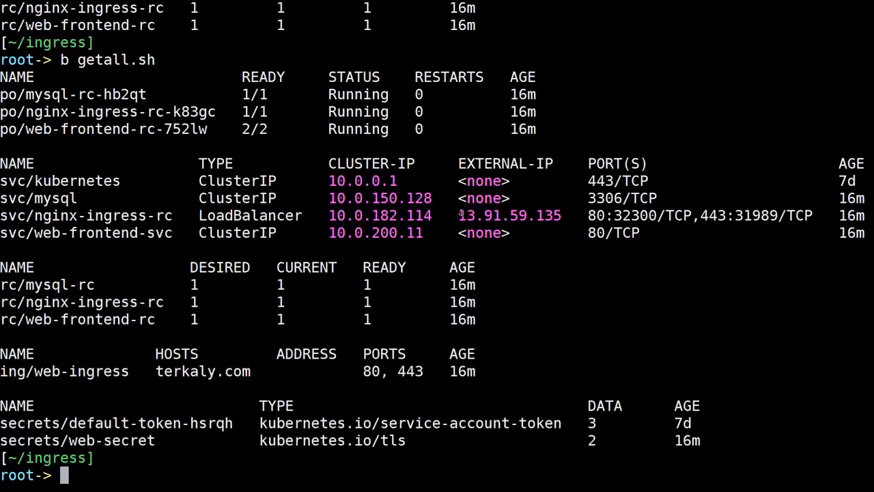
double_click(508, 215)
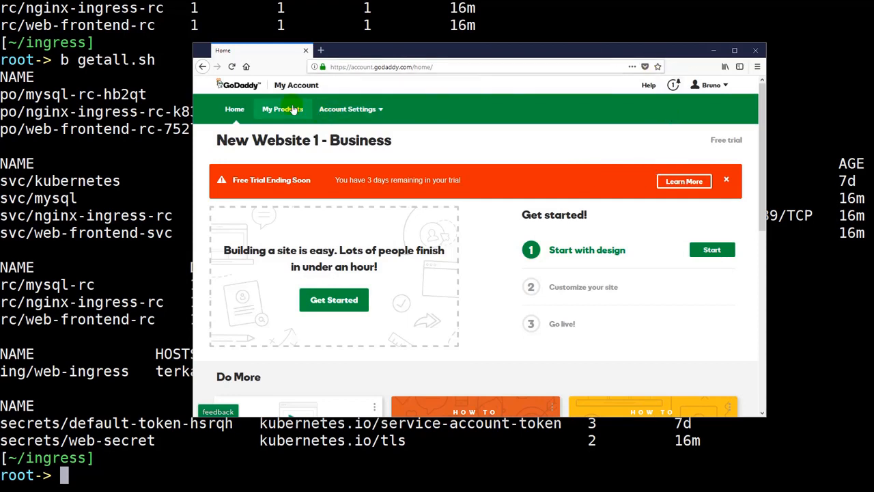
Step: Open DNS management for terkaly.com from the GoDaddy domain list
left_click(282, 109)
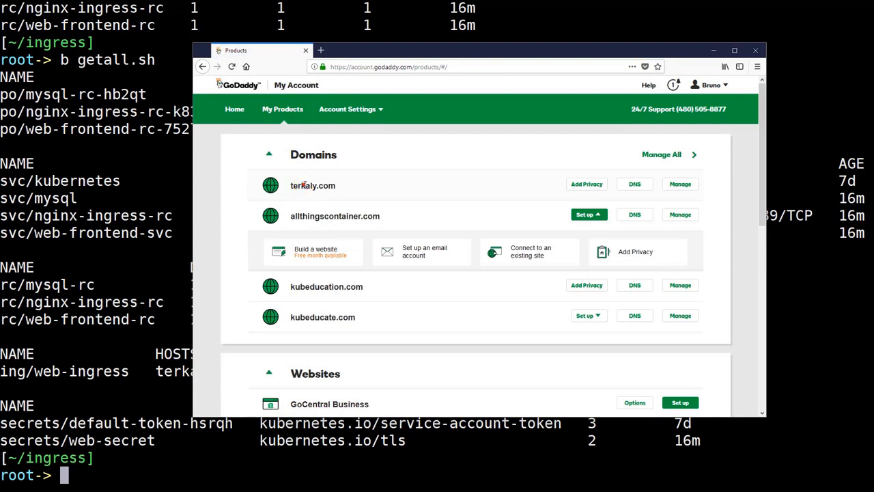
left_click(680, 183)
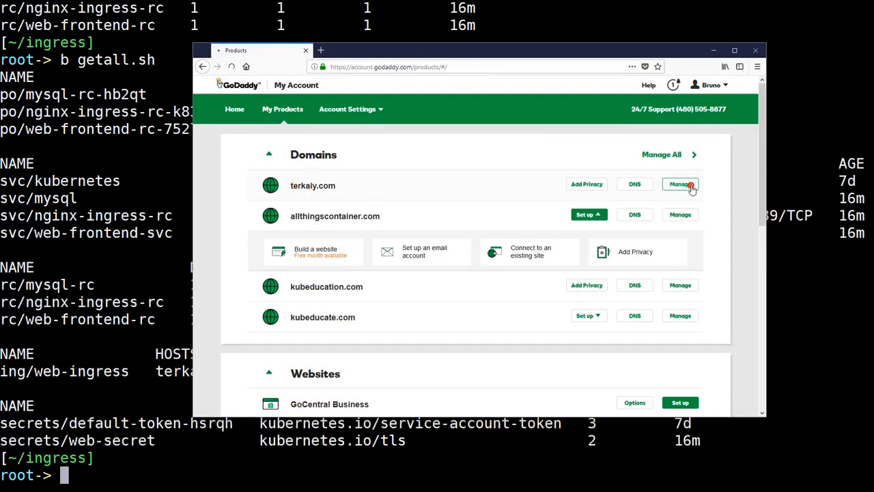
left_click(680, 184)
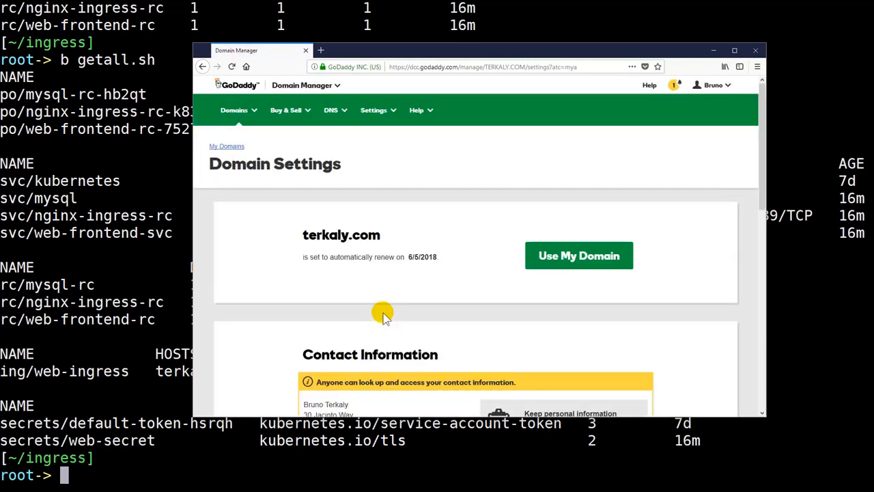
scroll("down", 3)
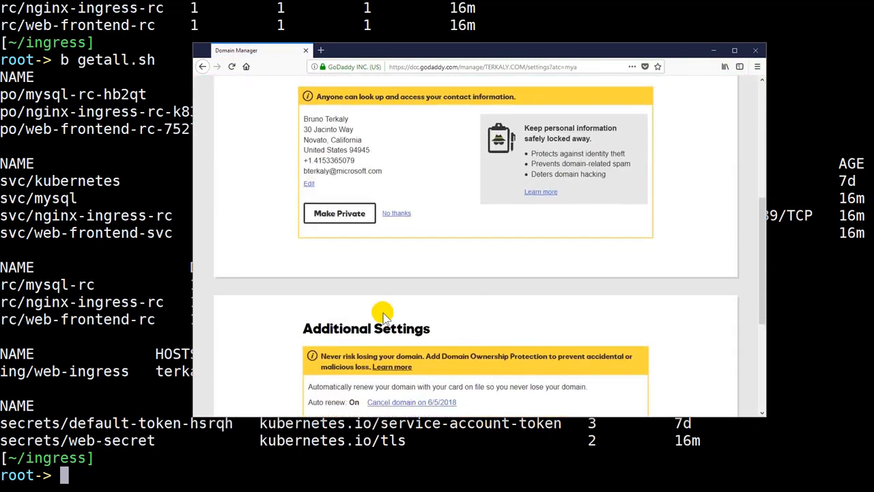
scroll("down", 3)
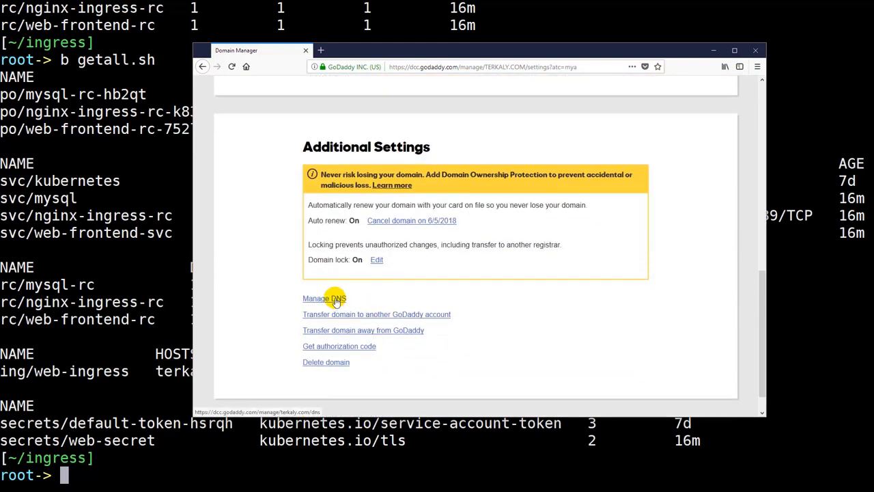
left_click(323, 299)
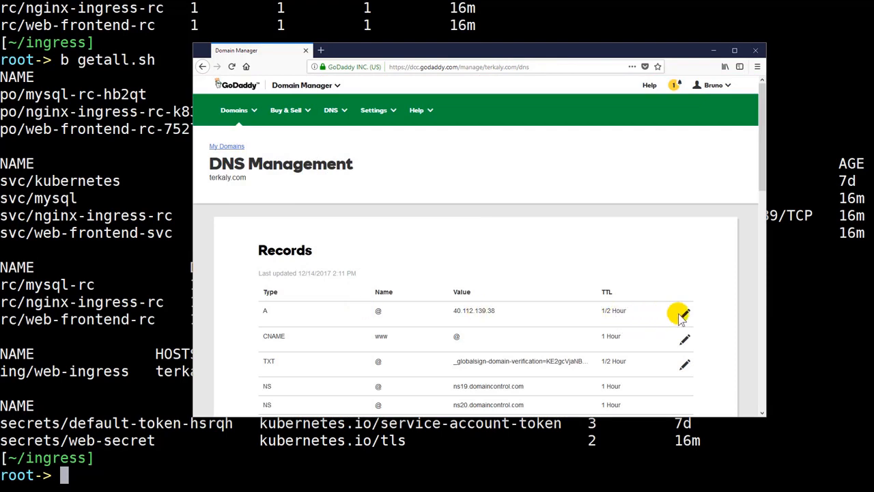
Step: Change the A record from 40.112.139.38 to 13.91.59.135 and save
left_click(684, 313)
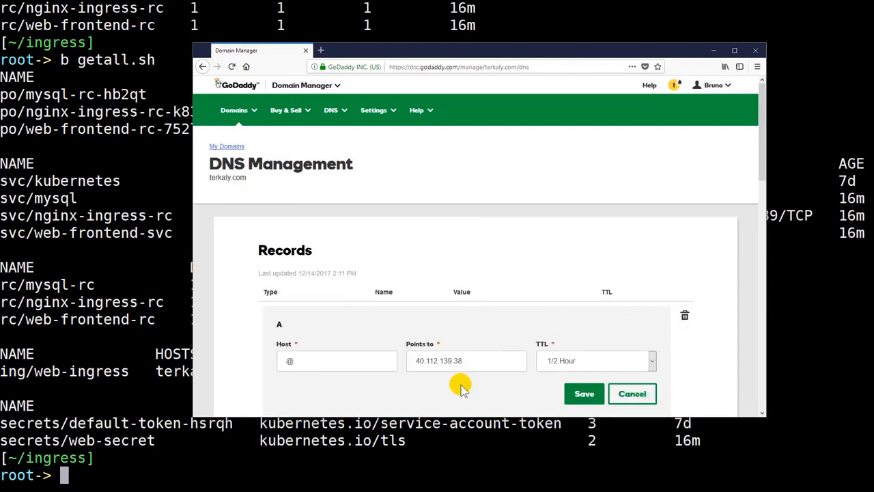
triple_click(467, 360)
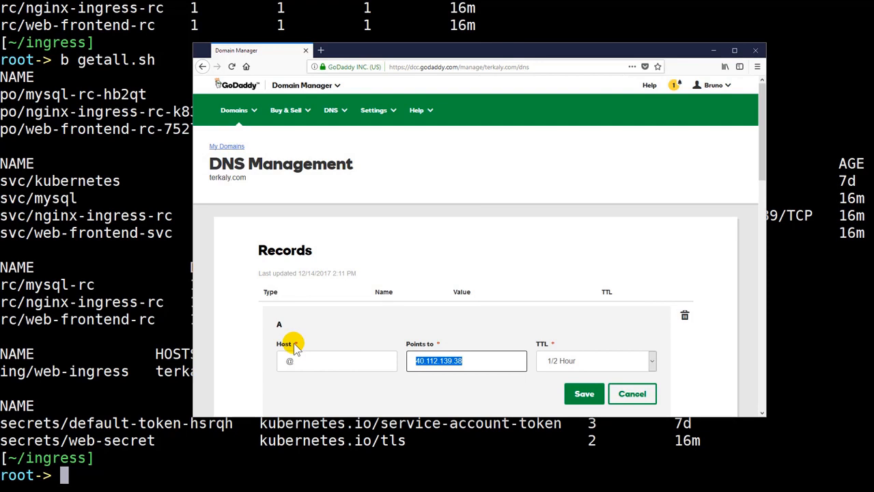
type("13.91.59.135")
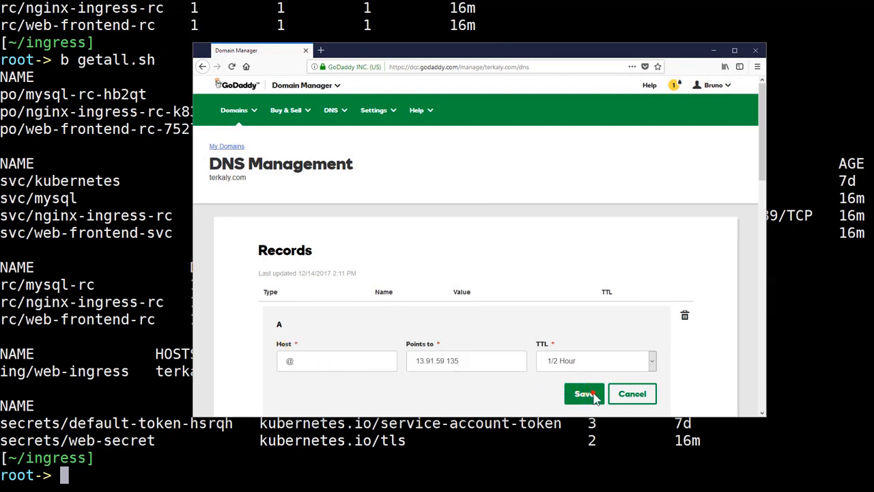
left_click(584, 393)
type("nsl")
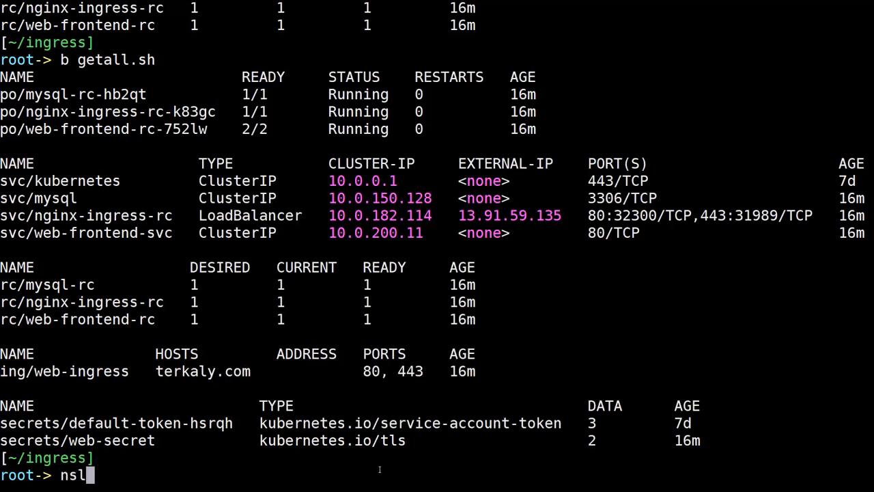
Step: Confirm with nslookup that terkaly.com resolves to 13.91.59.135, then clear the screen
type("ookup")
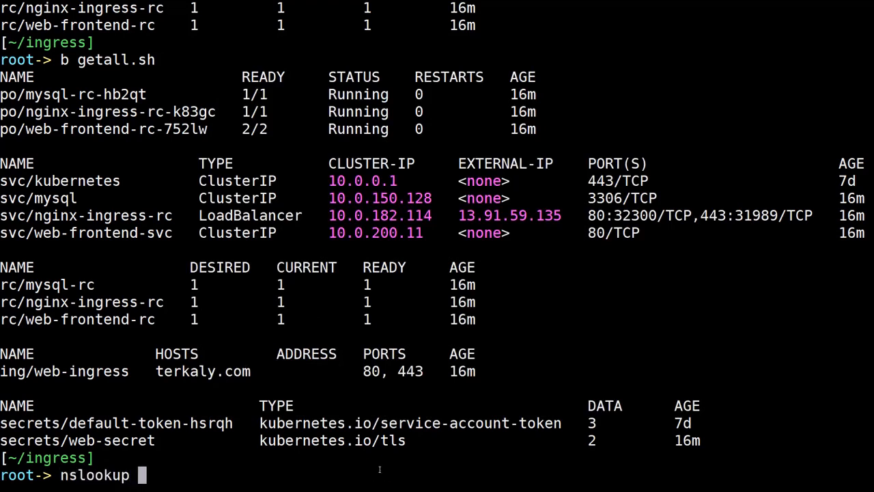
type("terkaly.com")
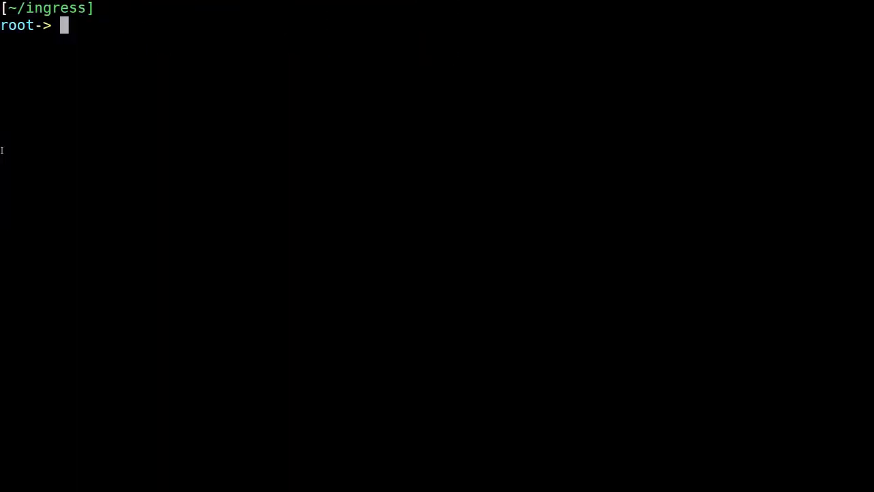
type("clear")
type("nslookup terkaly.com")
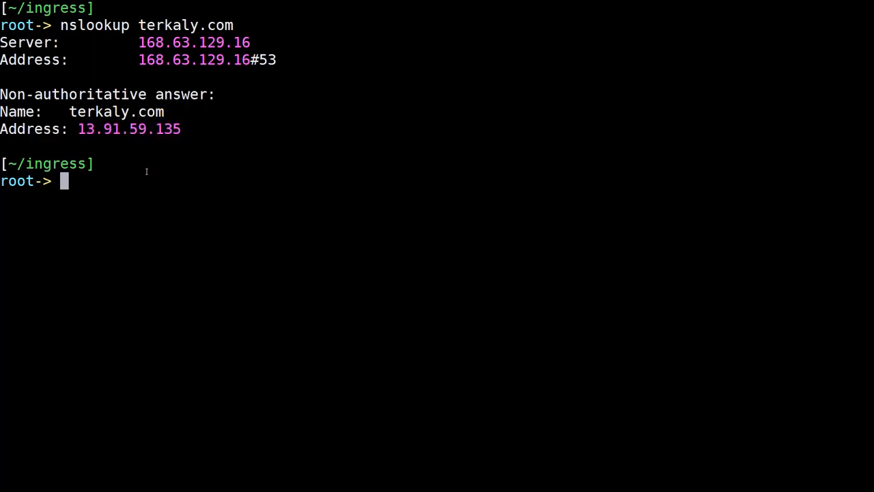
Step: Review init.sh in vim and run it to initialize the database
type("vim init")
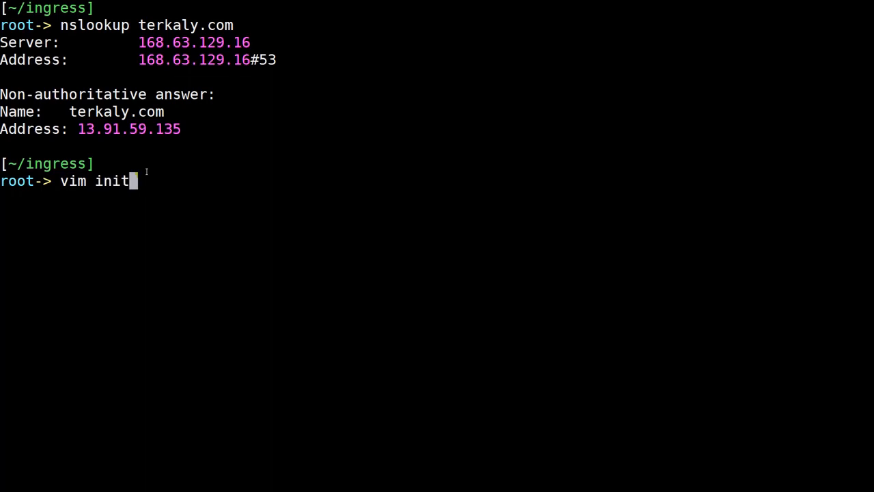
type(".sh")
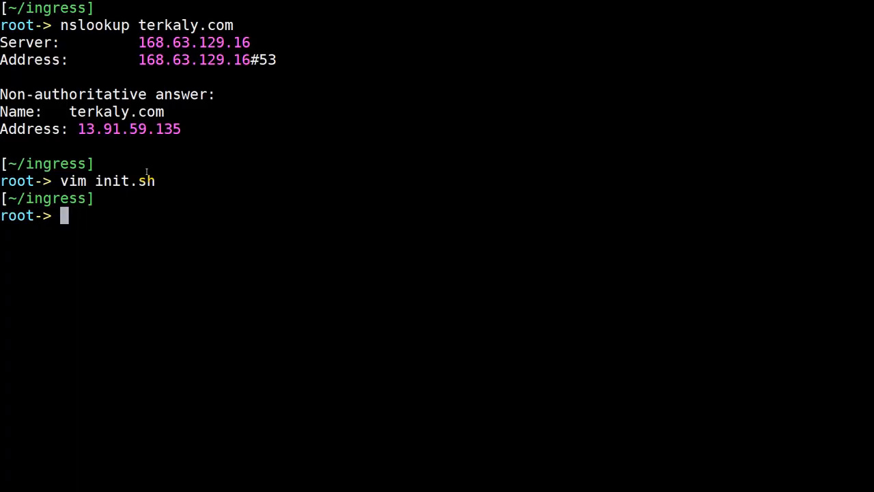
type("bash init.sh")
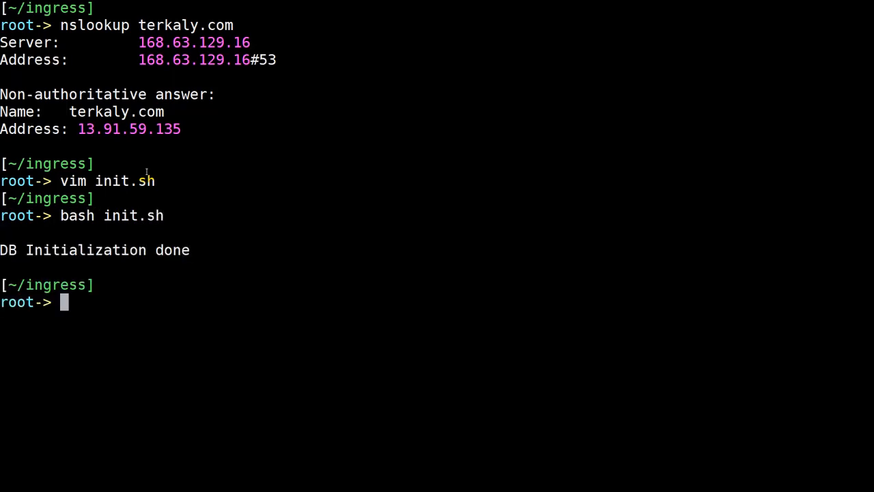
type("vim add.sh")
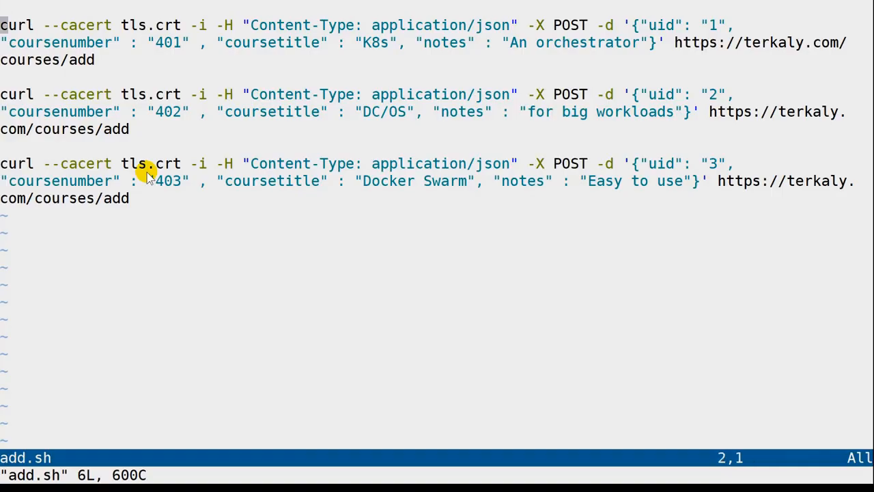
Step: Review add.sh's three curl POSTs for courses 401-403 in vim and write the file
key("v")
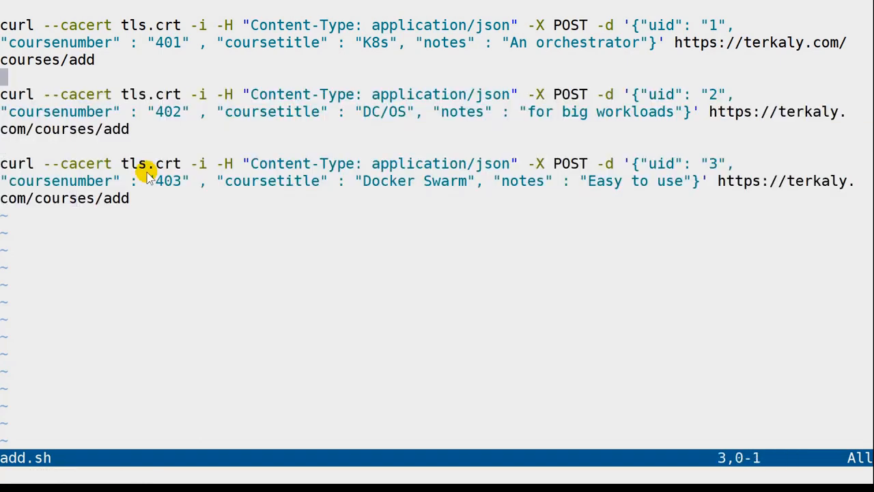
type(":w")
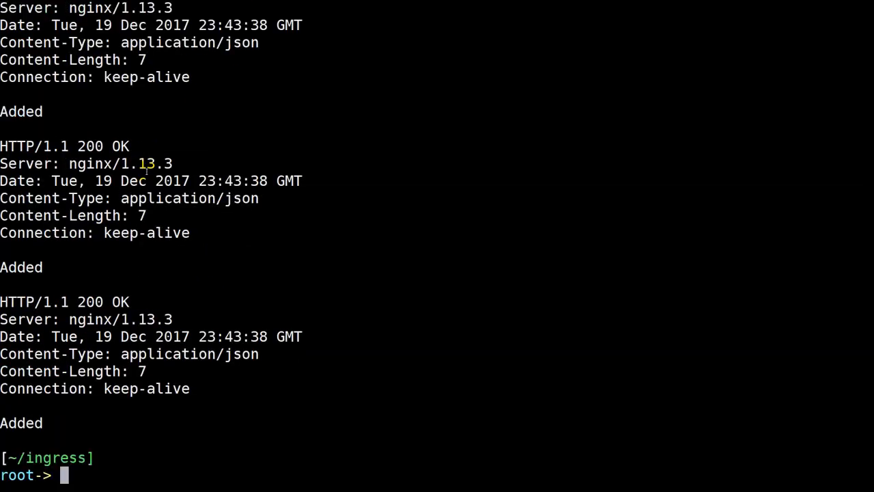
Step: Inspect query.sh in vim, run 'bash query.sh', and highlight the returned course 402 row
type("vim query.sh")
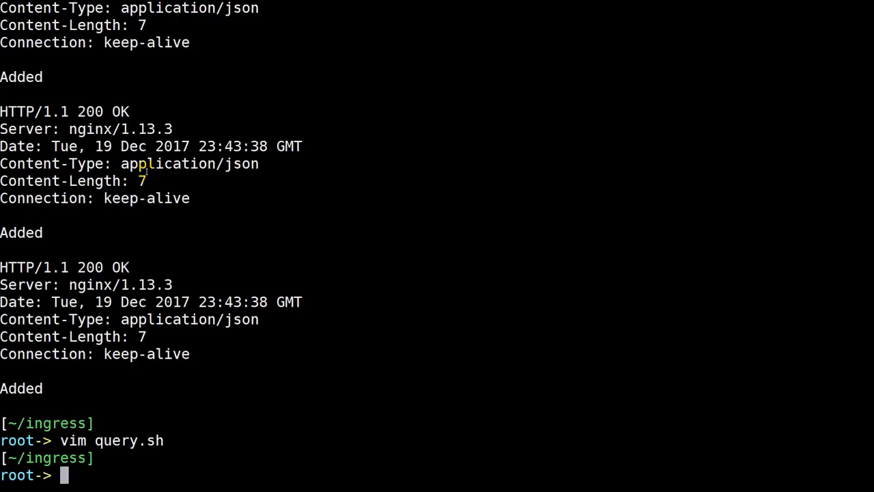
type("bash query.sh")
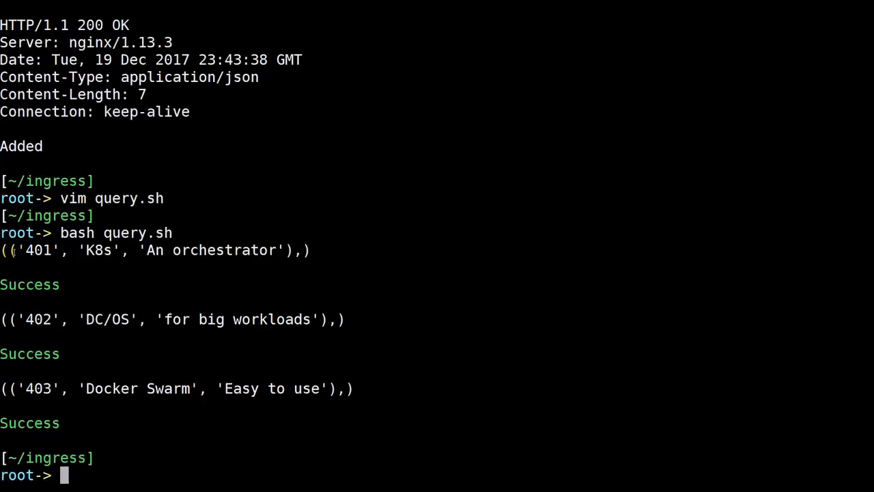
left_click_drag(27, 319, 183, 319)
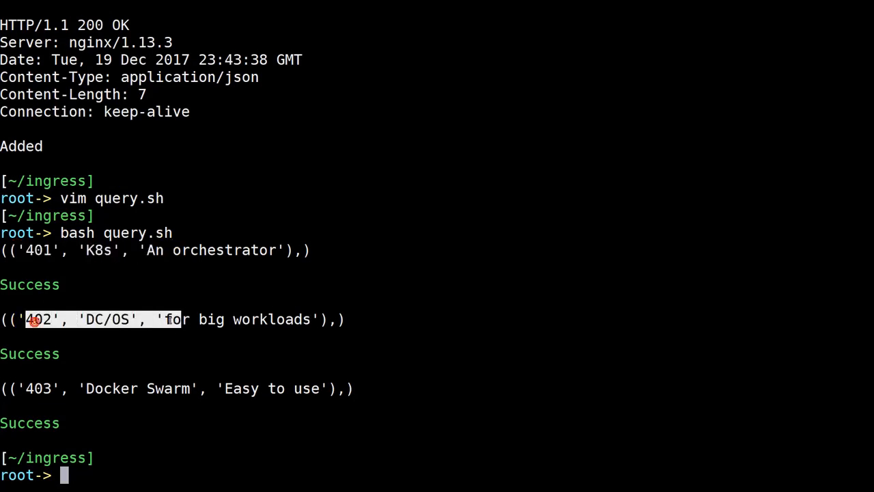